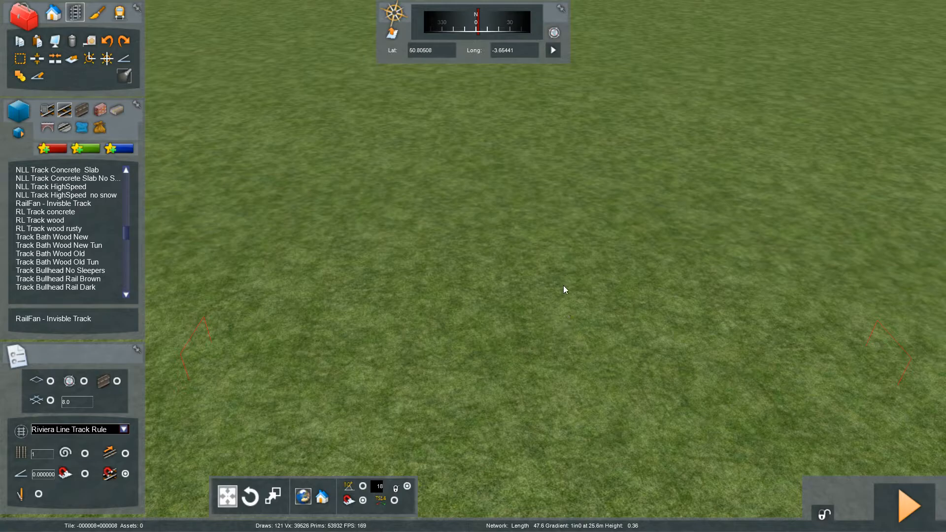
mouse_move(520, 447)
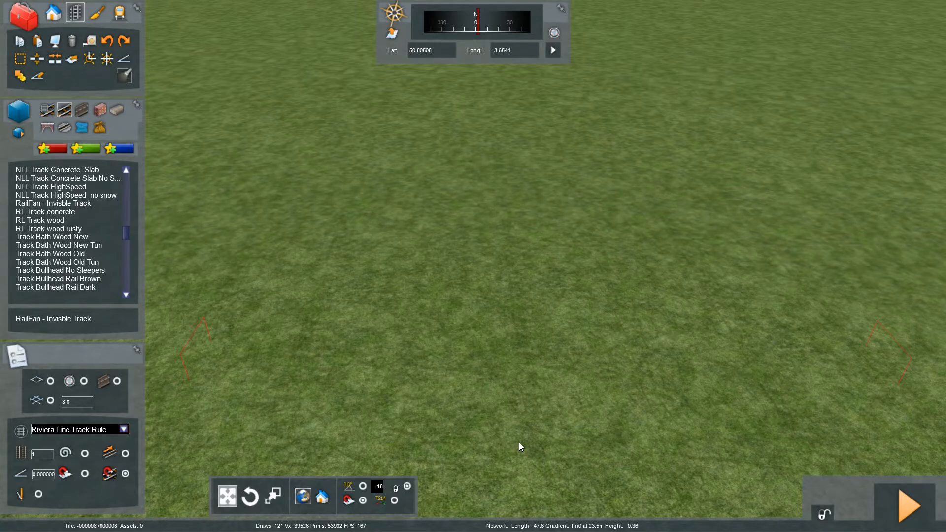
Place the selection marker on the start node of the invisible track
left_click(483, 353)
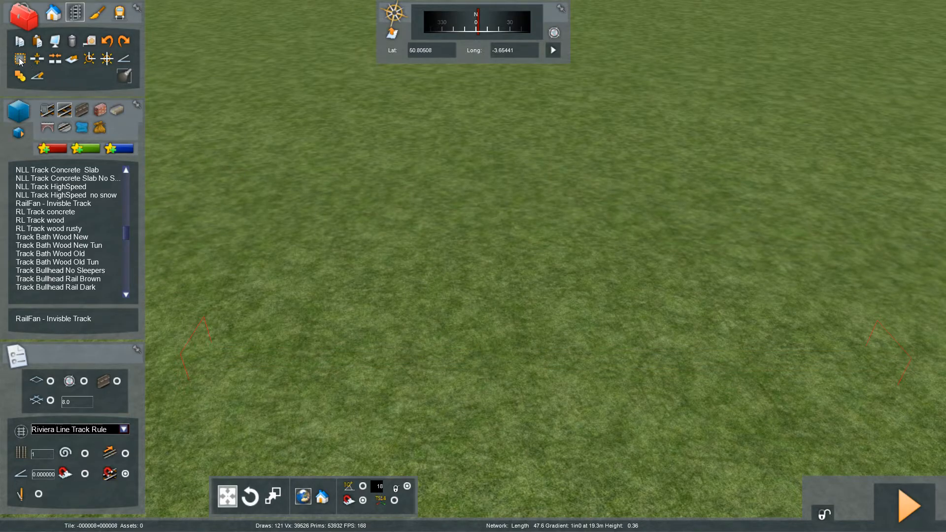
mouse_move(20, 58)
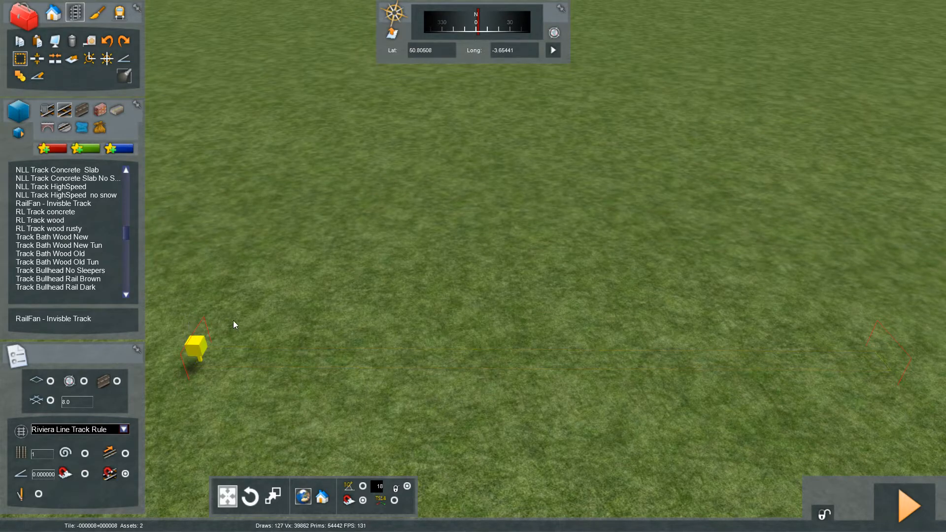
Mark the full 47.6 m invisible track stretch from its left end to the far end
left_click(609, 356)
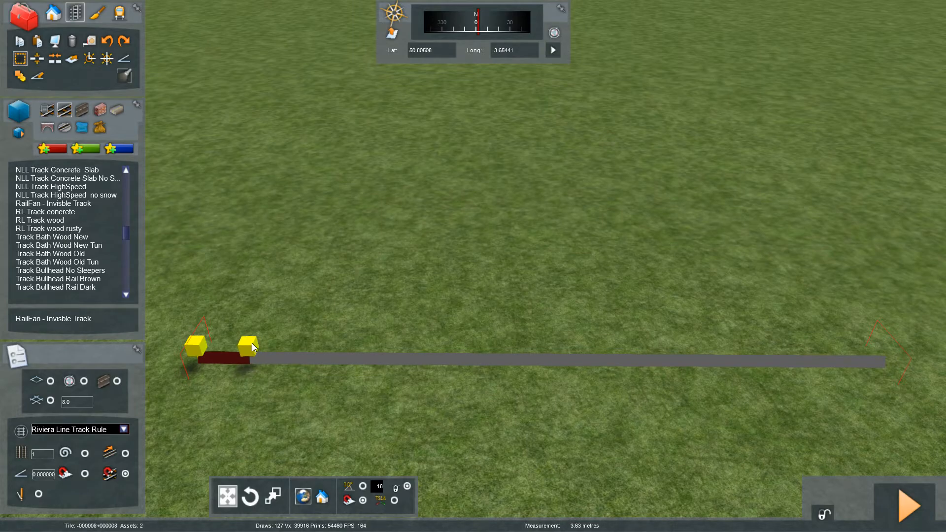
left_click_drag(247, 342, 446, 347)
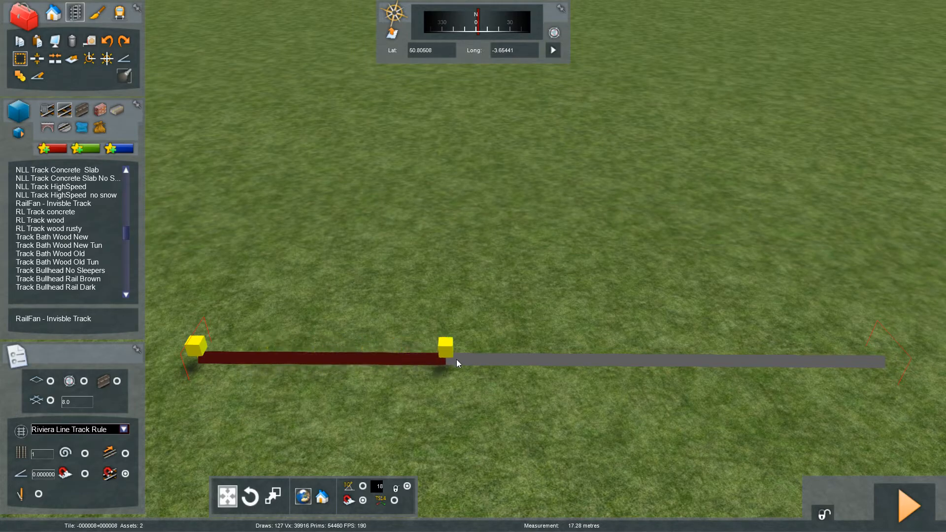
left_click_drag(445, 349, 802, 349)
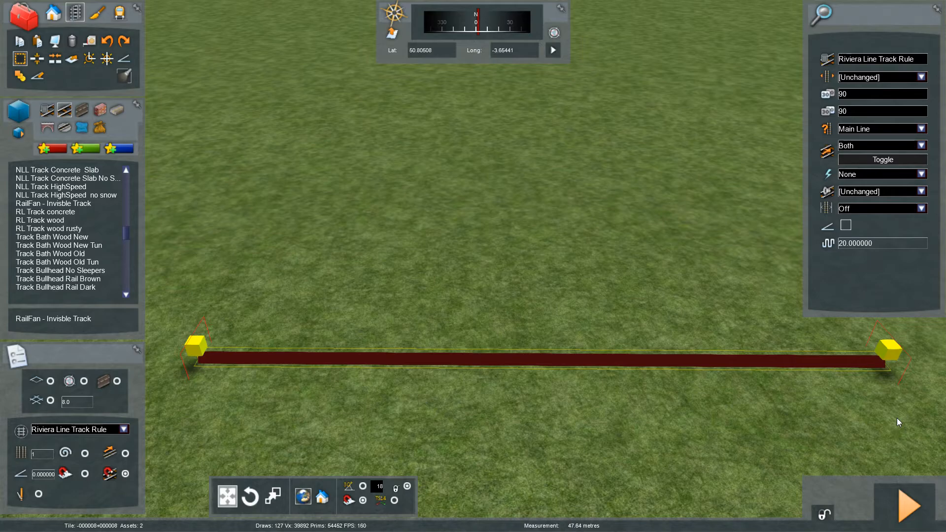
mouse_move(874, 63)
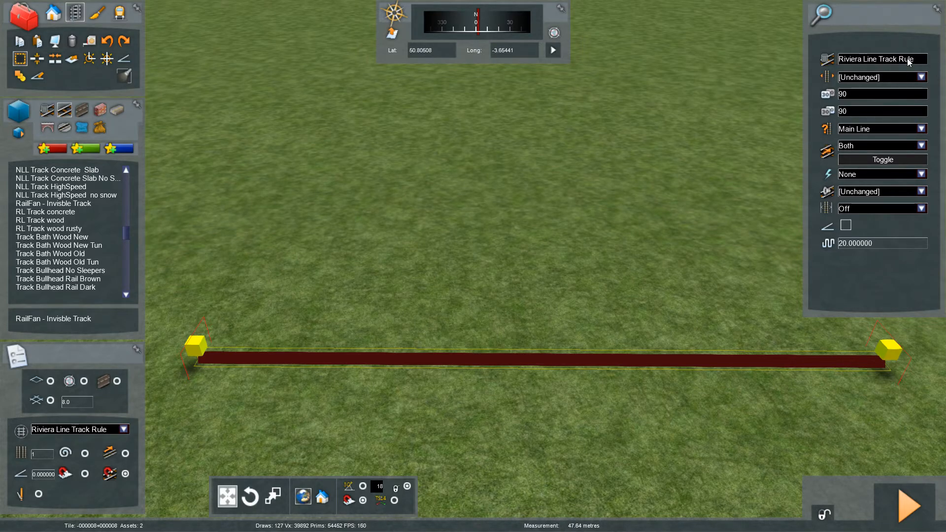
mouse_move(857, 62)
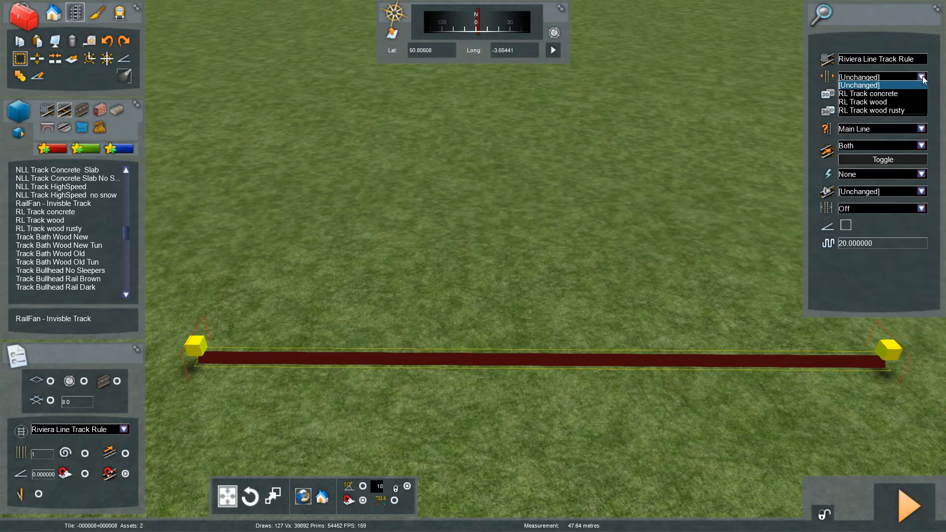
mouse_move(868, 94)
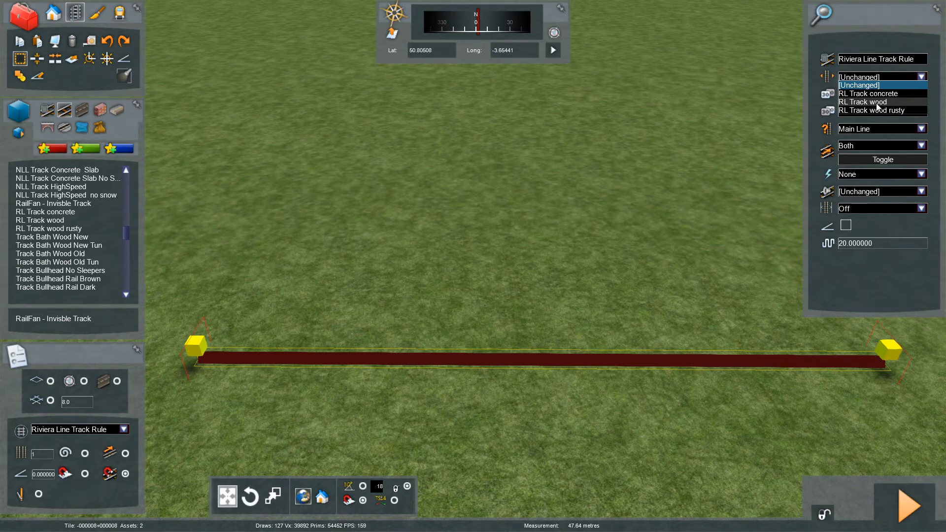
Set the selected stretch's track type to RL Track wood under Riviera Line Track Rule
left_click(862, 102)
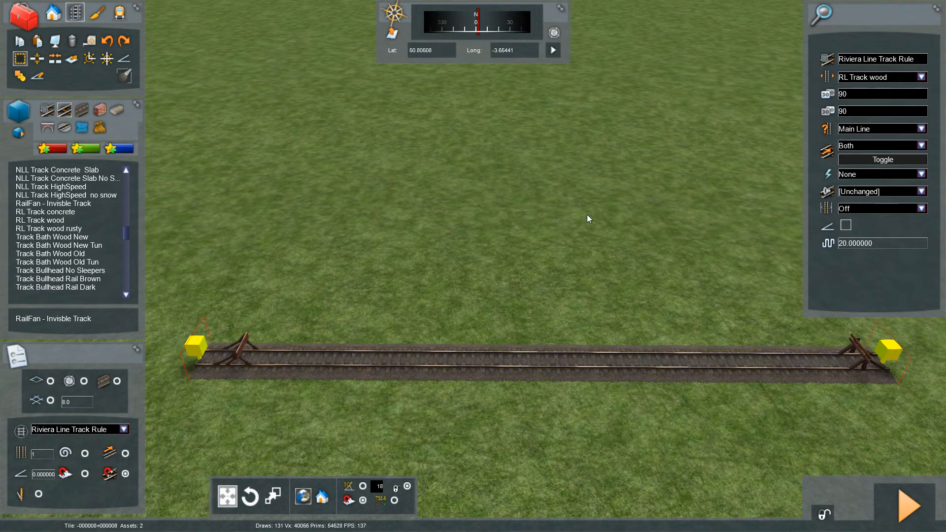
mouse_move(539, 203)
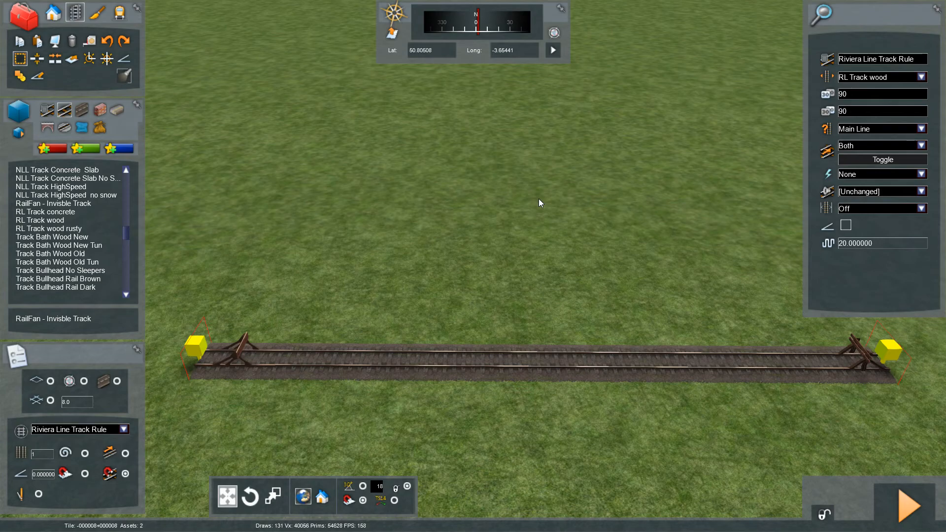